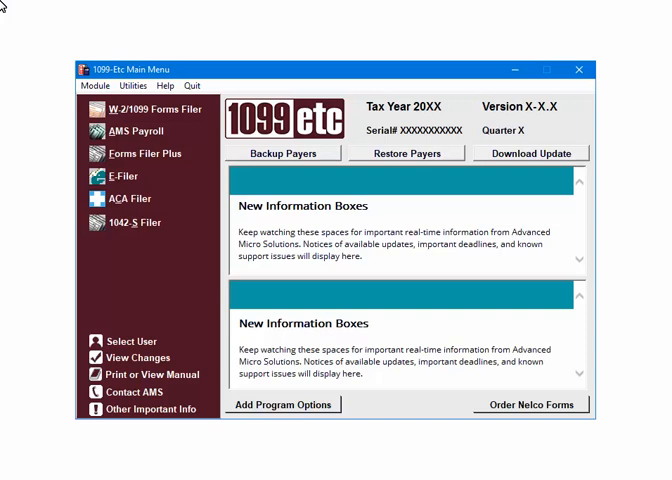
mouse_move(206, 122)
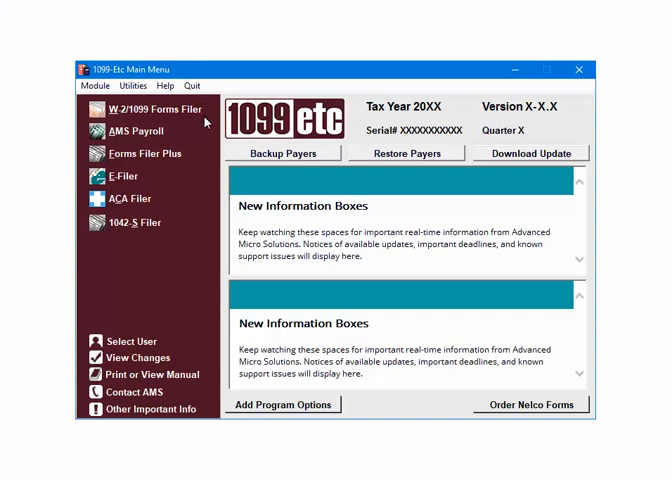
- Launch the E-Filer module from the 1099-Etc main menu sidebar
click(154, 108)
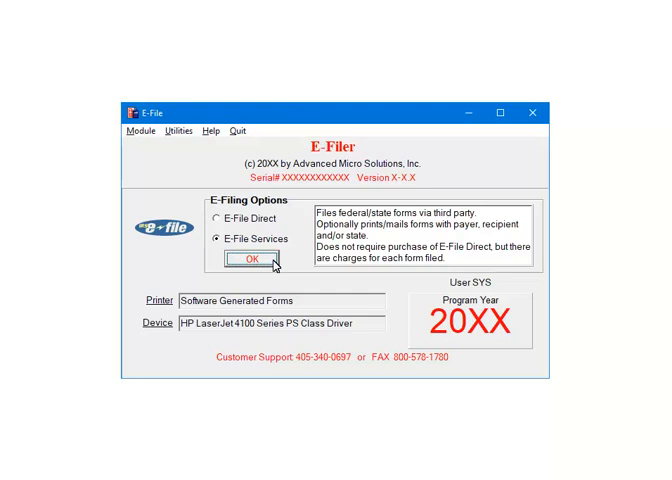
- Create a new batch for form 1099 MISC set to e-file with the IRS
click(258, 260)
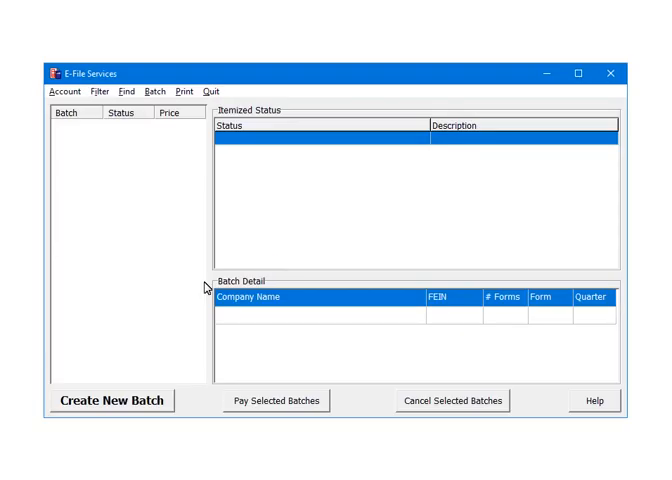
click(110, 400)
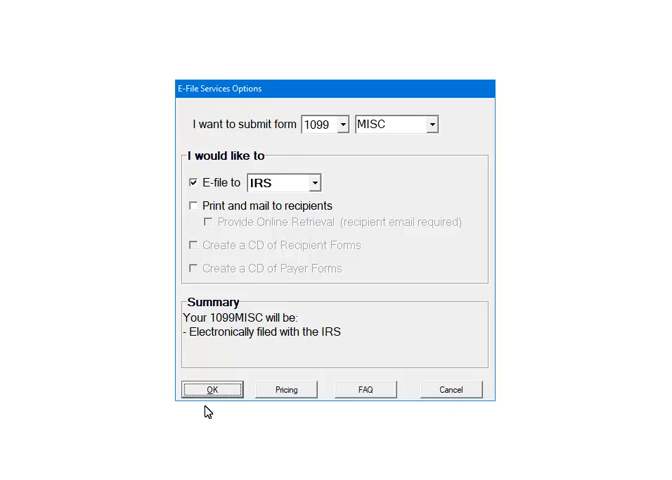
click(212, 388)
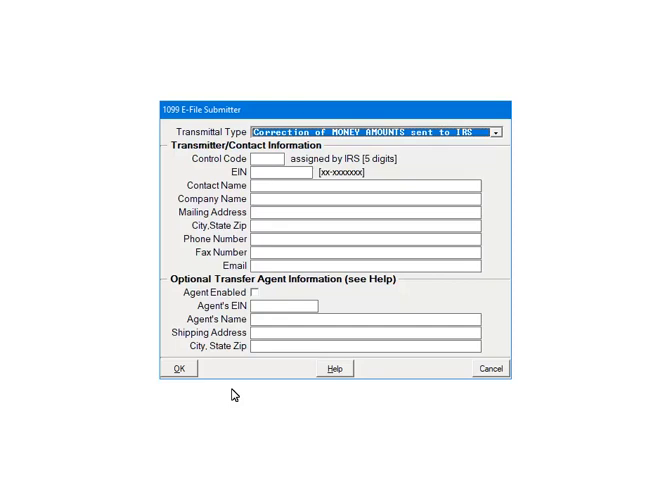
- Accept the 1099 E-File Submitter correction details to reach Select Payers
click(176, 368)
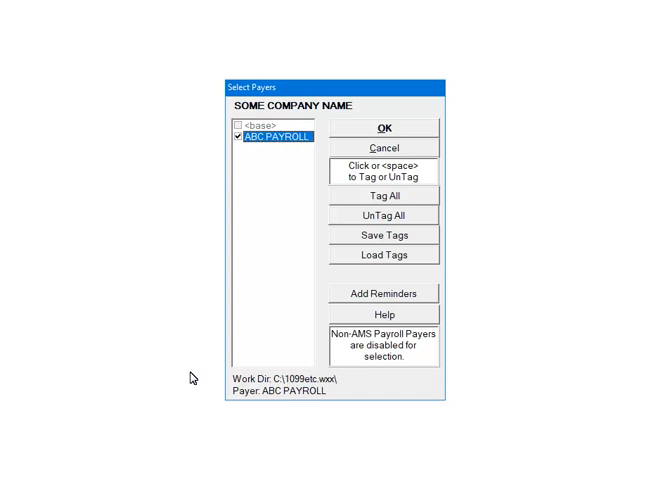
mouse_move(384, 288)
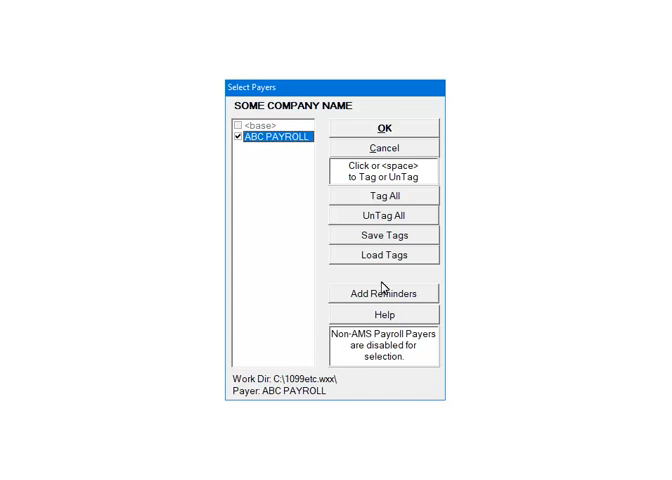
- Select ABC PAYROLL as payer and process its 1099-MISC with 0 warnings, 0 errors
click(378, 132)
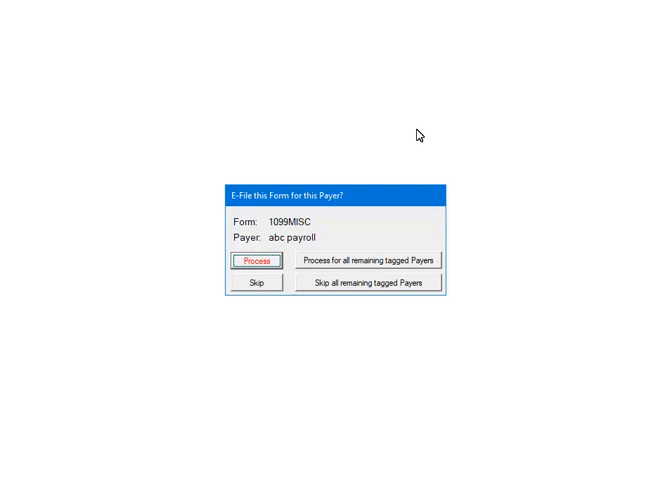
mouse_move(280, 242)
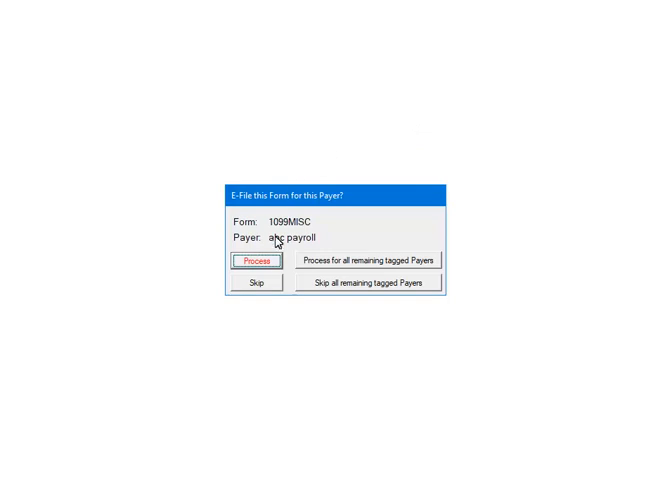
click(260, 260)
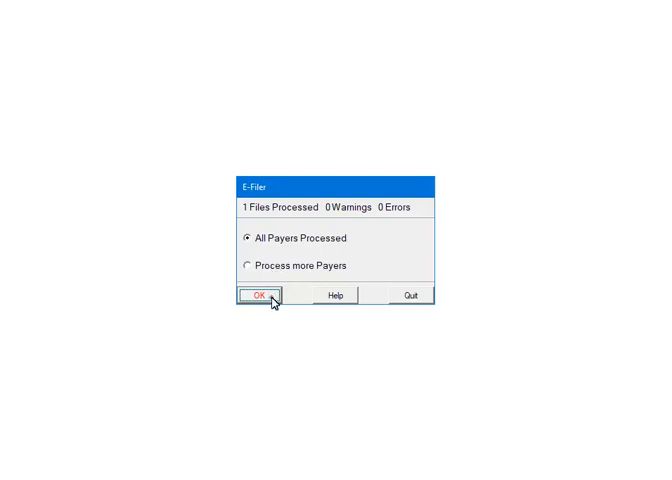
- Acknowledge All Payers Processed and skip activity output to reach E-File Payers
click(258, 294)
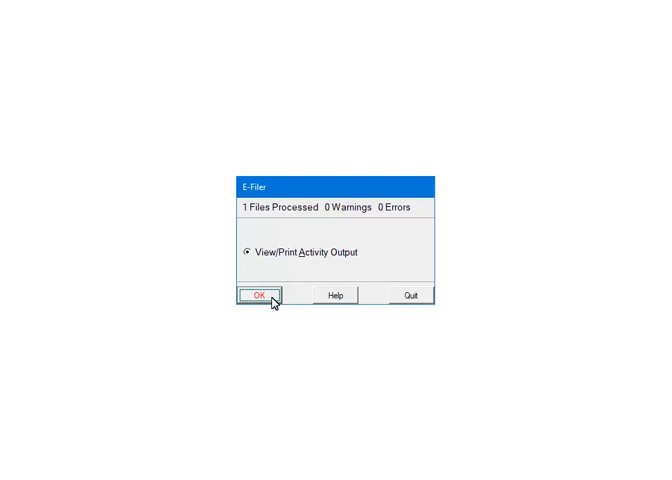
click(258, 294)
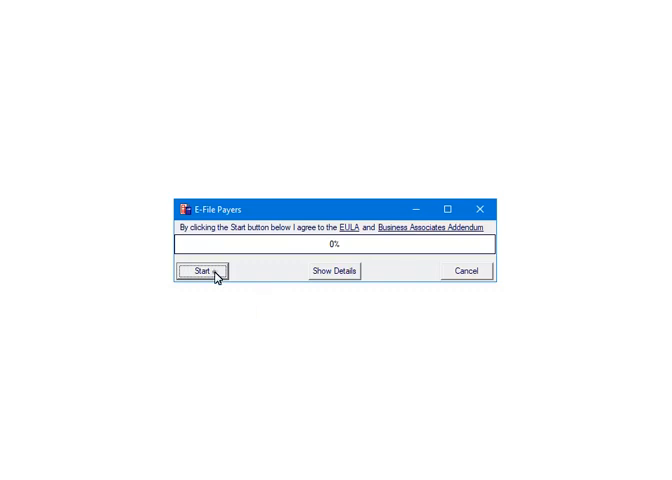
- Transmit the batch and bring up the Error List with the payer address/city error
click(206, 270)
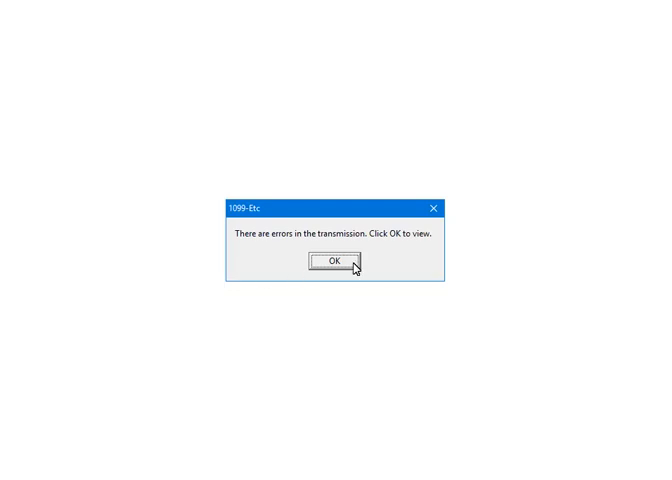
click(336, 264)
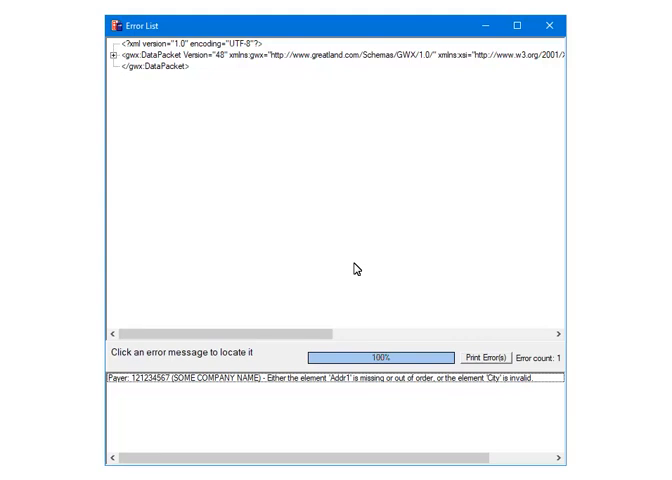
mouse_move(424, 260)
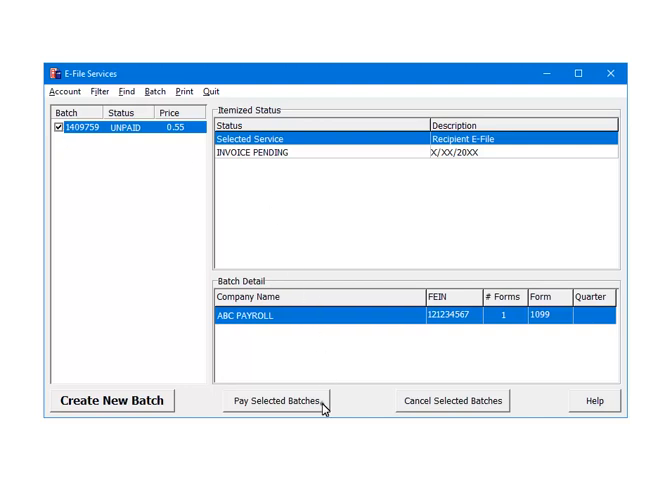
- Pay the unpaid ABC PAYROLL batch 1409759 and confirm it for payment
click(278, 400)
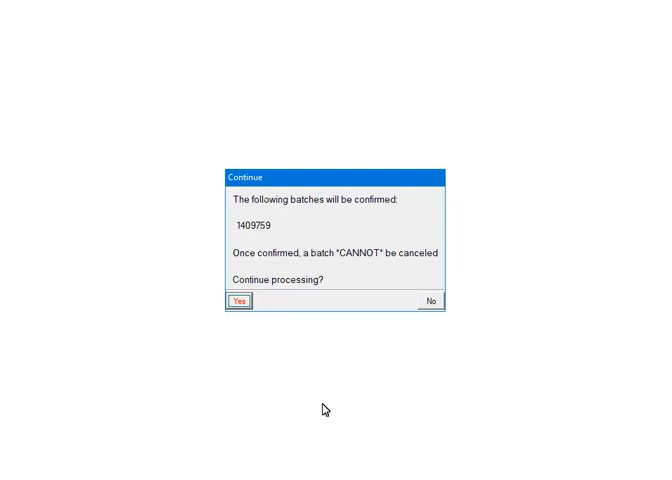
mouse_move(250, 328)
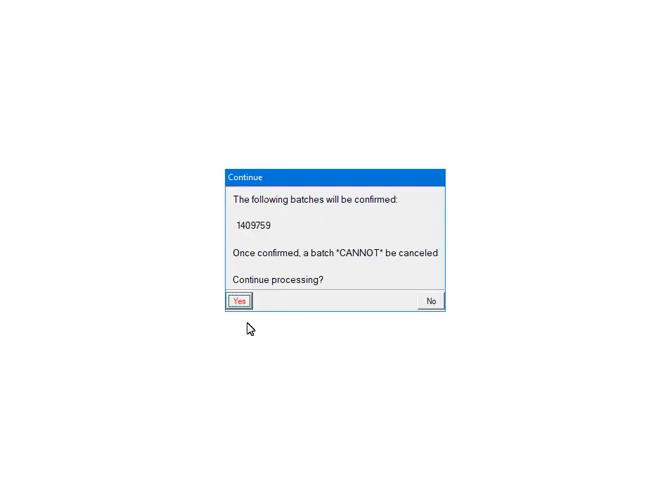
click(240, 300)
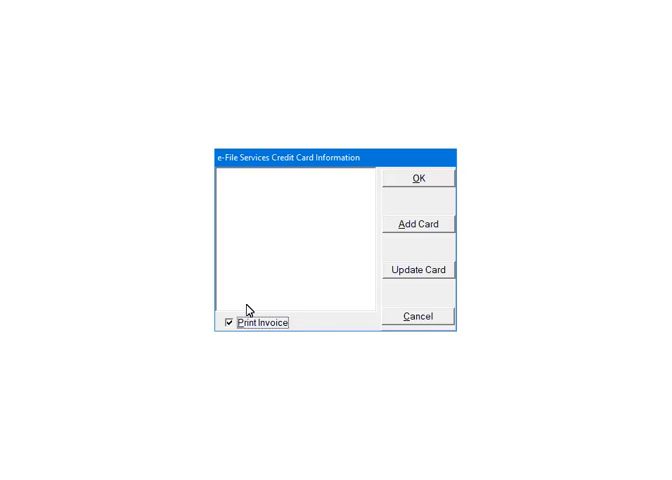
mouse_move(448, 238)
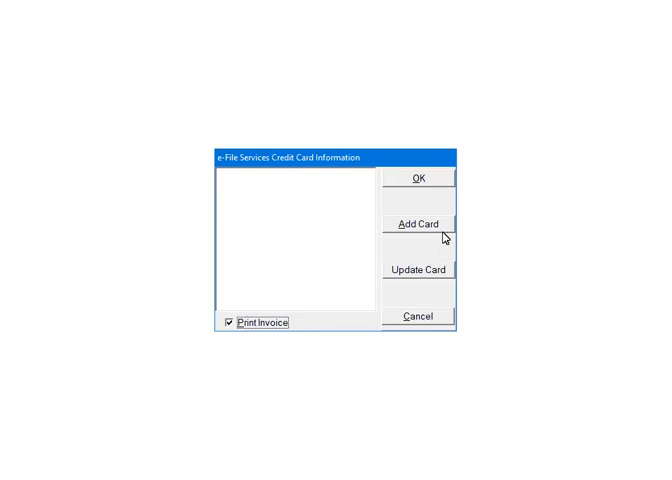
- Add a new credit card, launching the secure checkout page for billing details
click(416, 224)
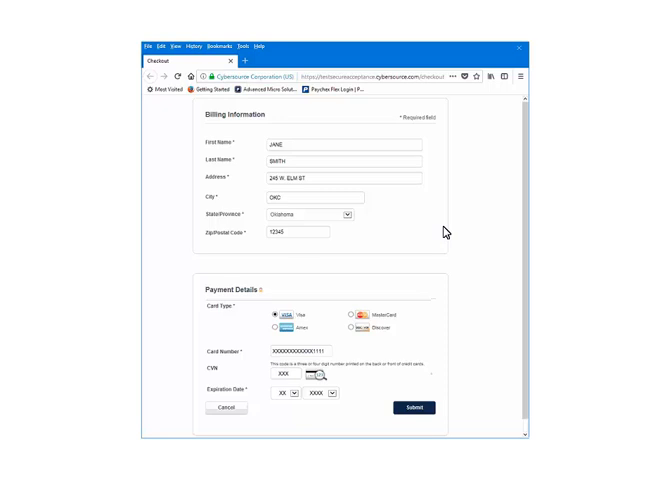